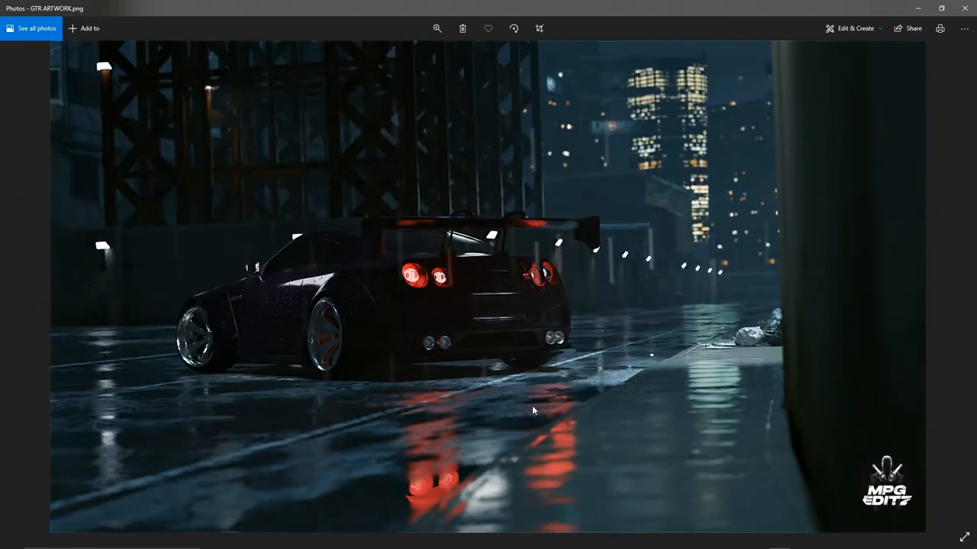
{"action": "mouse_move", "coordinate": [447, 360]}
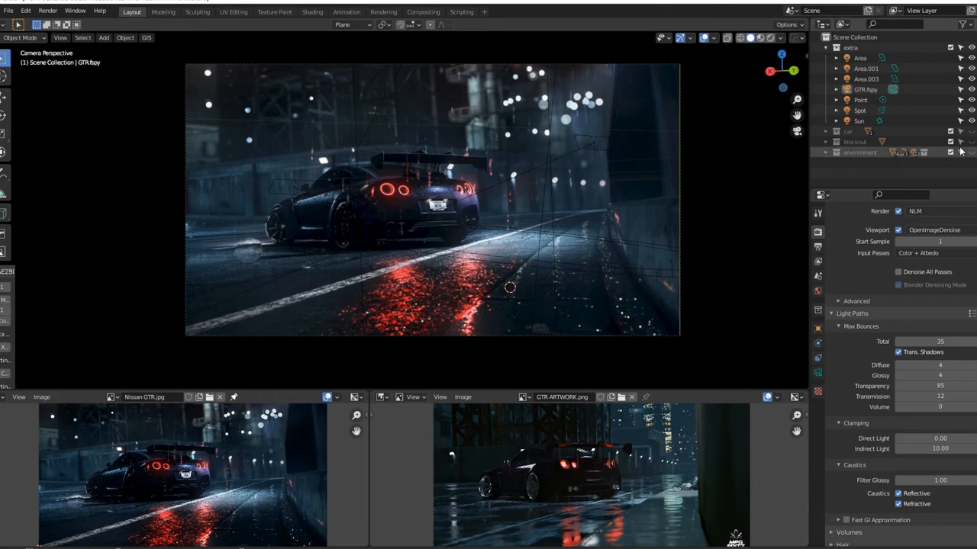
- Select an Area light in the Outliner of the Blender scene beside the reference images
{"action": "left_click", "coordinate": [867, 80]}
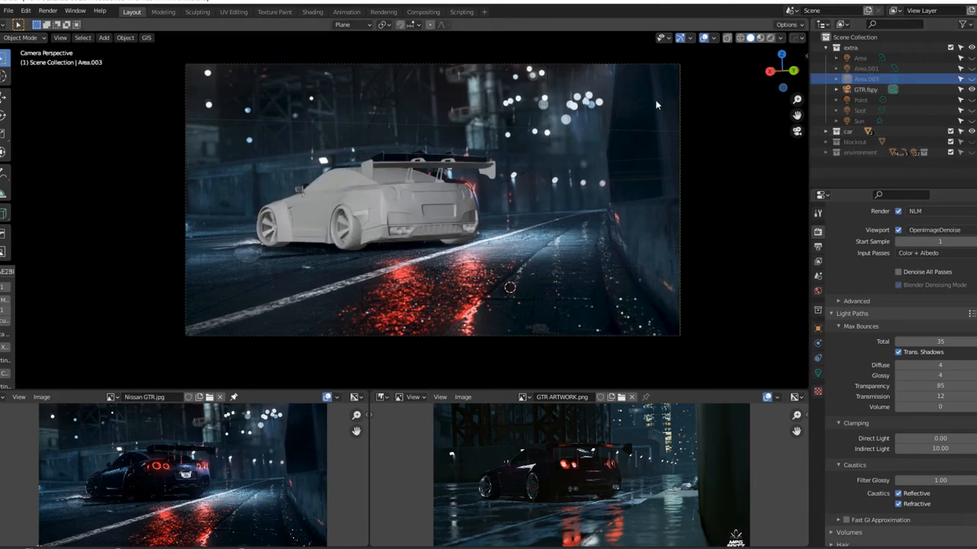